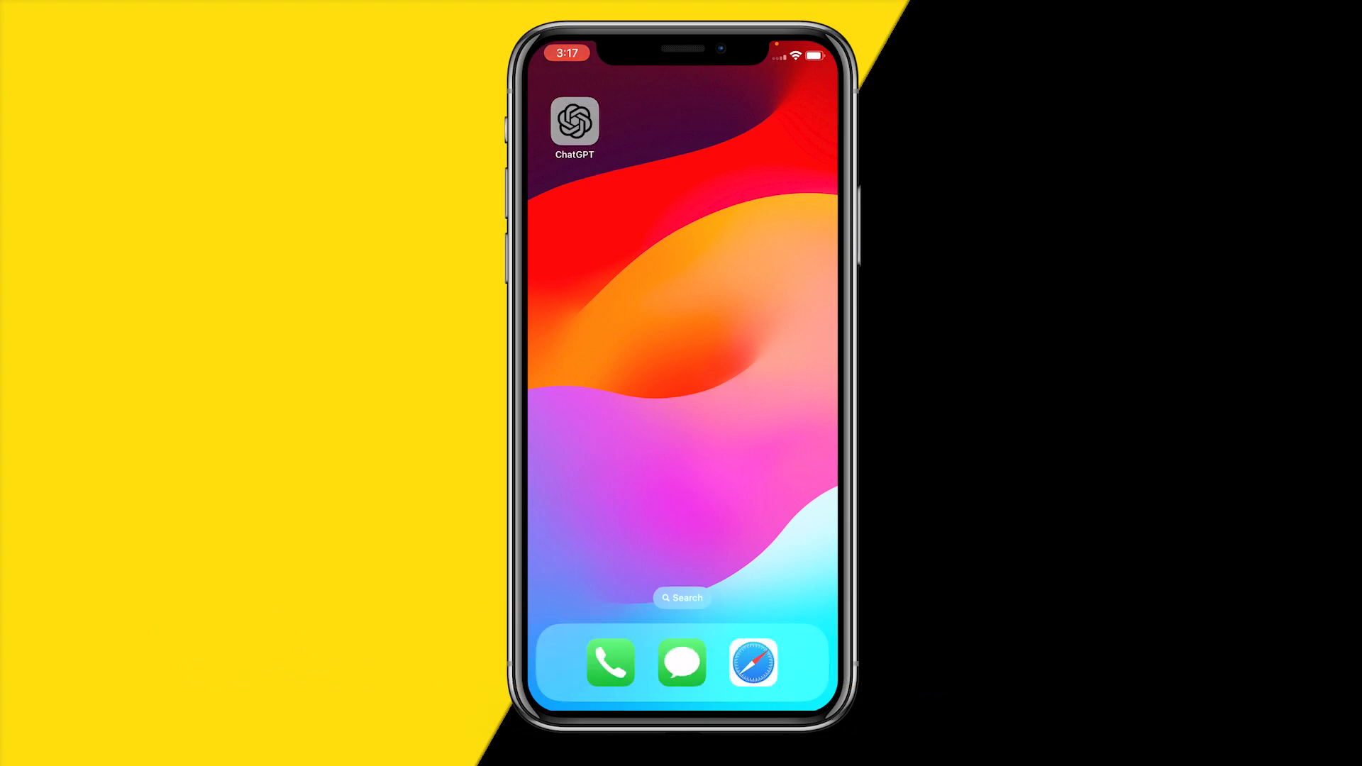
Launch the ChatGPT app from the home screen to a new empty chat
left_click(574, 121)
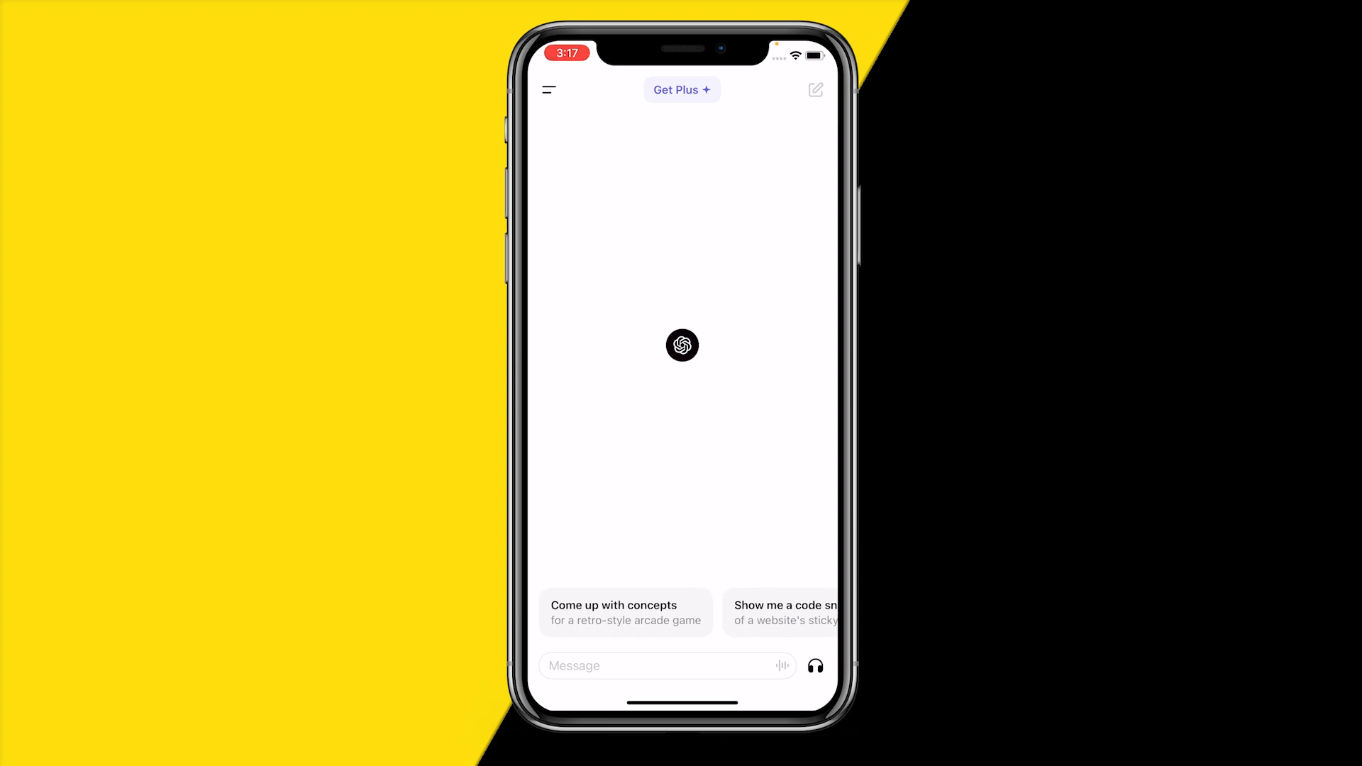
Bring up the ChatGPT Settings page with account, app and speech options
left_click(548, 89)
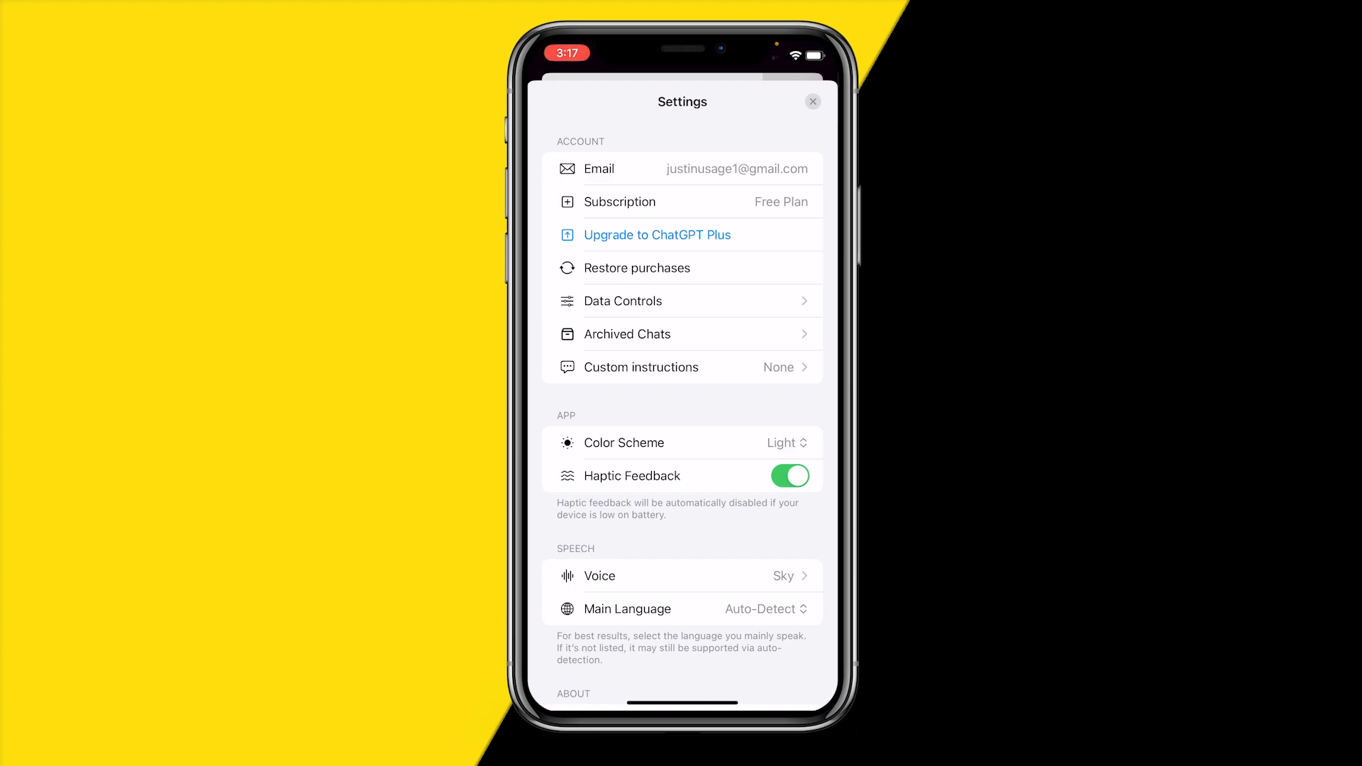
In Data Controls, choose Delete All Chats and confirm to clear the history
left_click(622, 301)
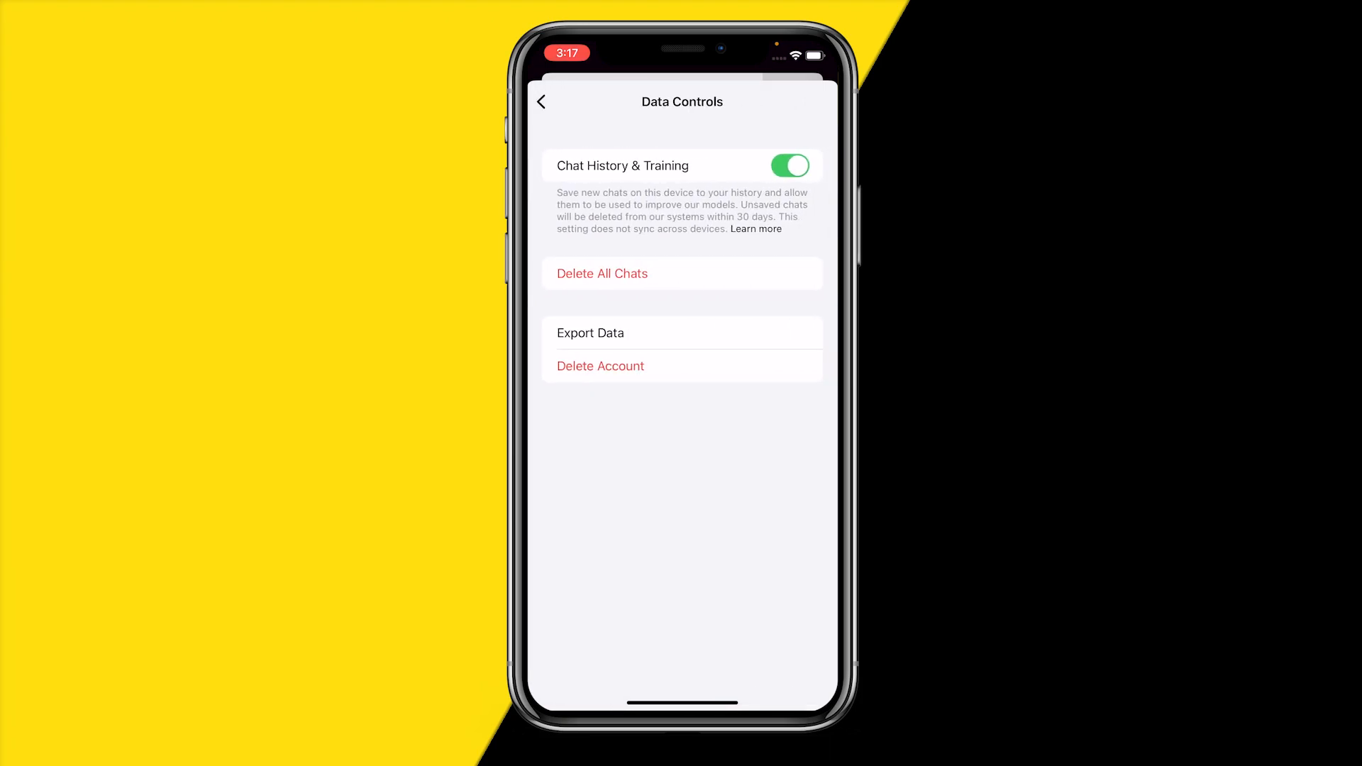
left_click(602, 274)
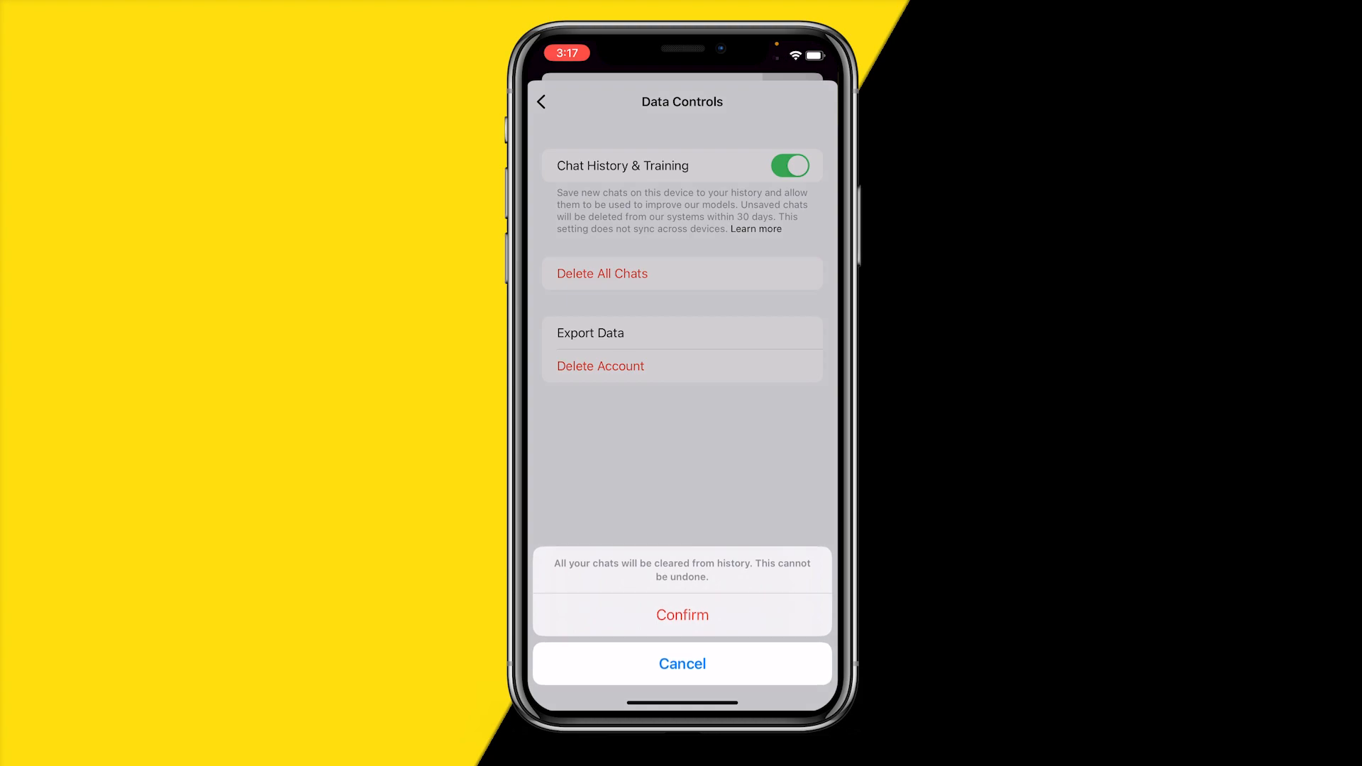
left_click(681, 663)
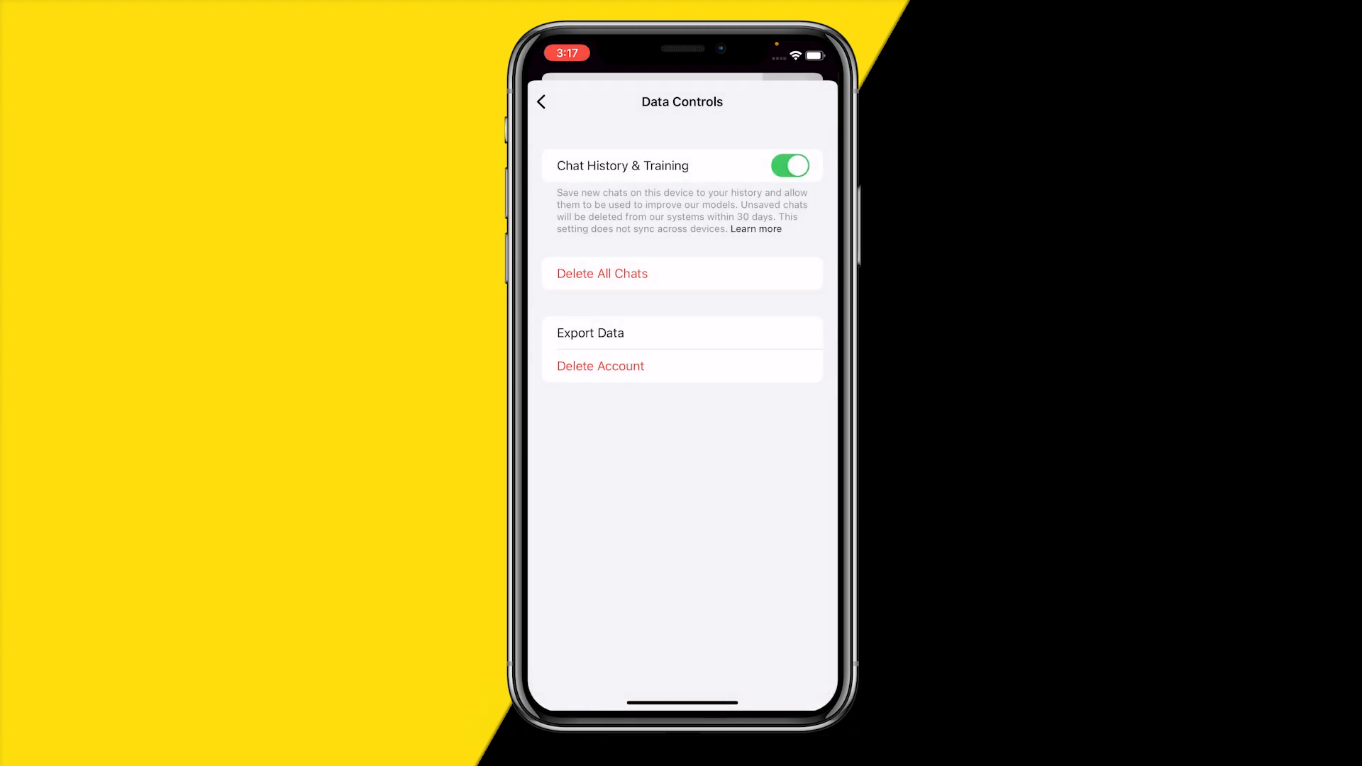